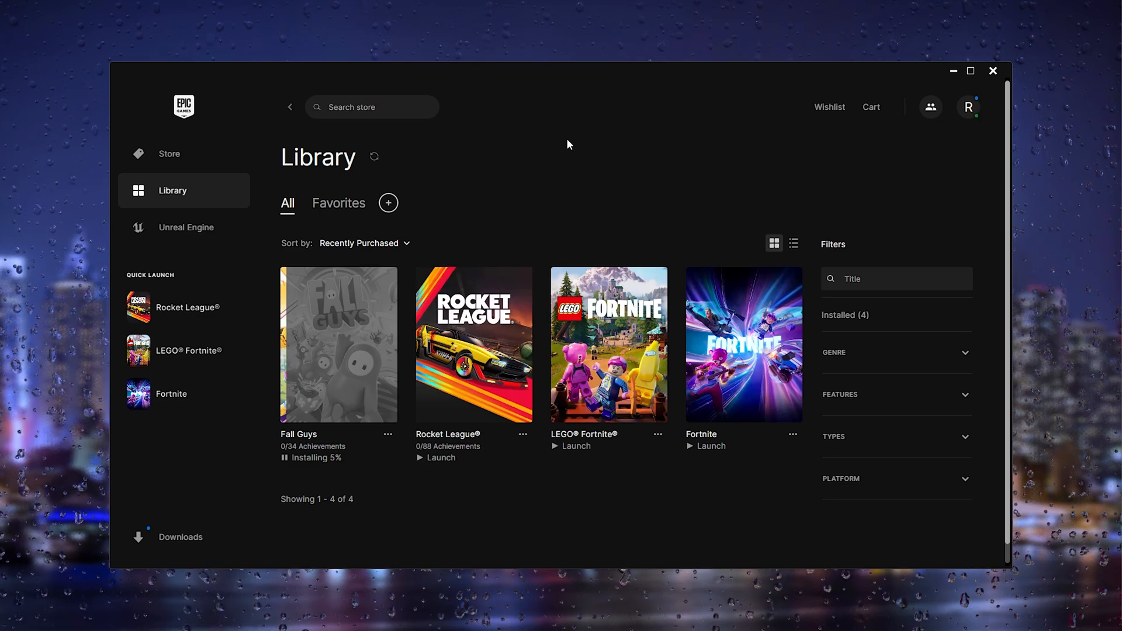
mouse_move(542, 149)
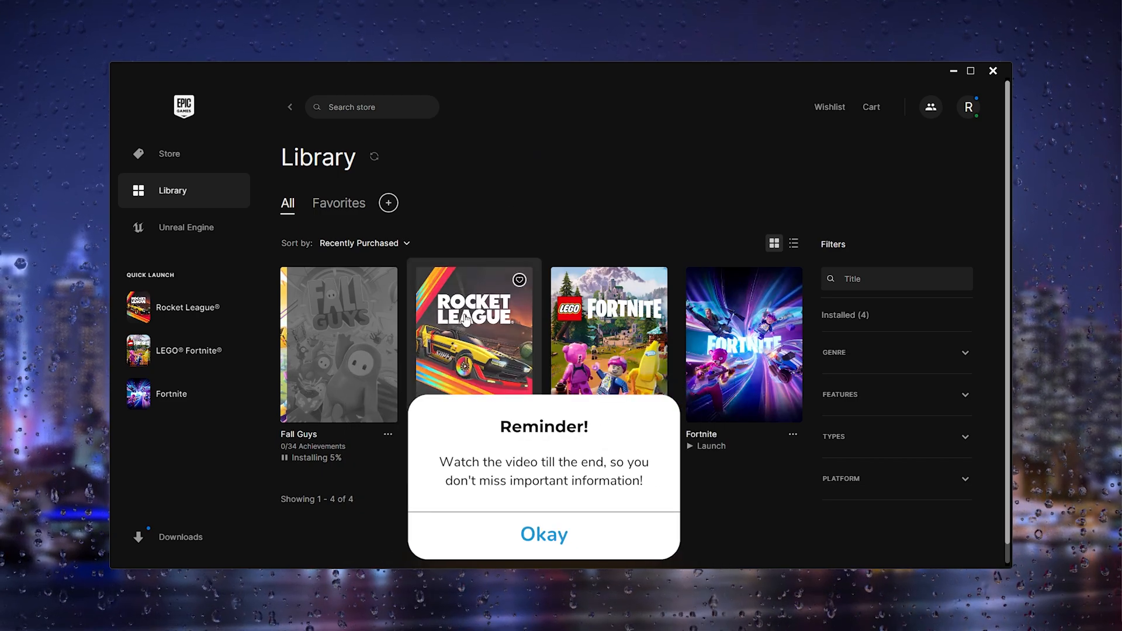
mouse_move(466, 297)
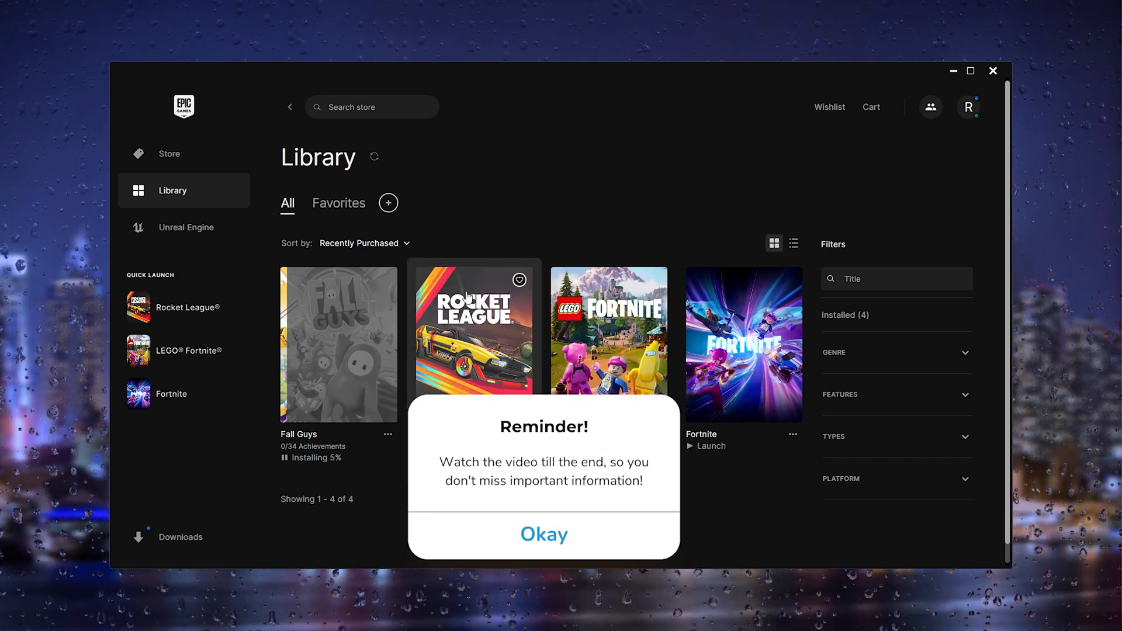
Step: Start file verification for Rocket League from its Manage dialog
left_click(543, 534)
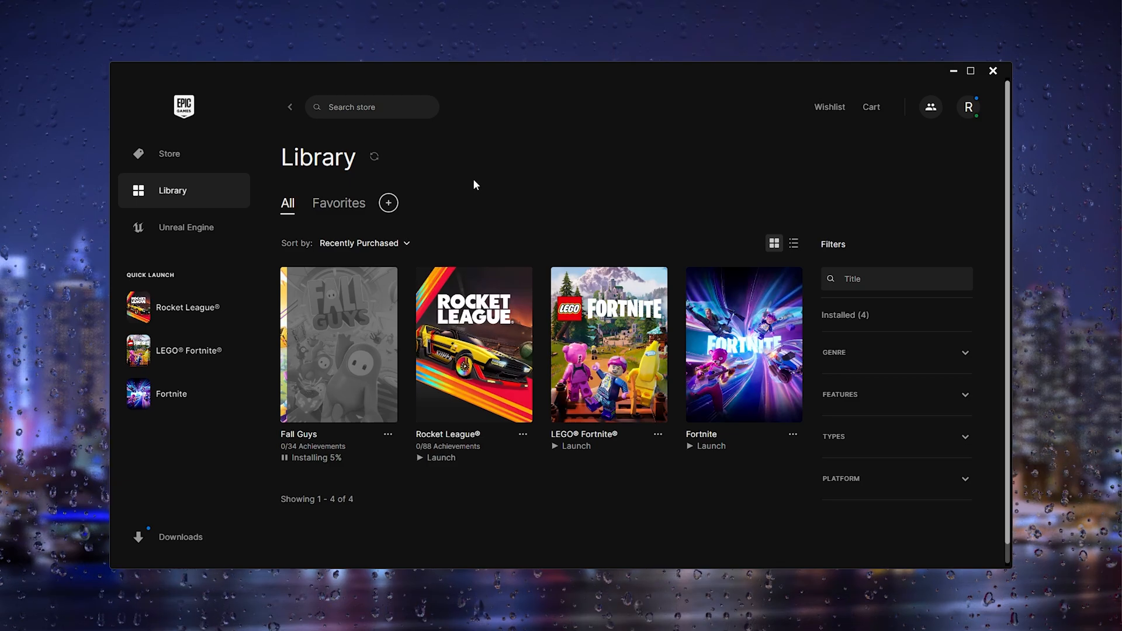
mouse_move(479, 201)
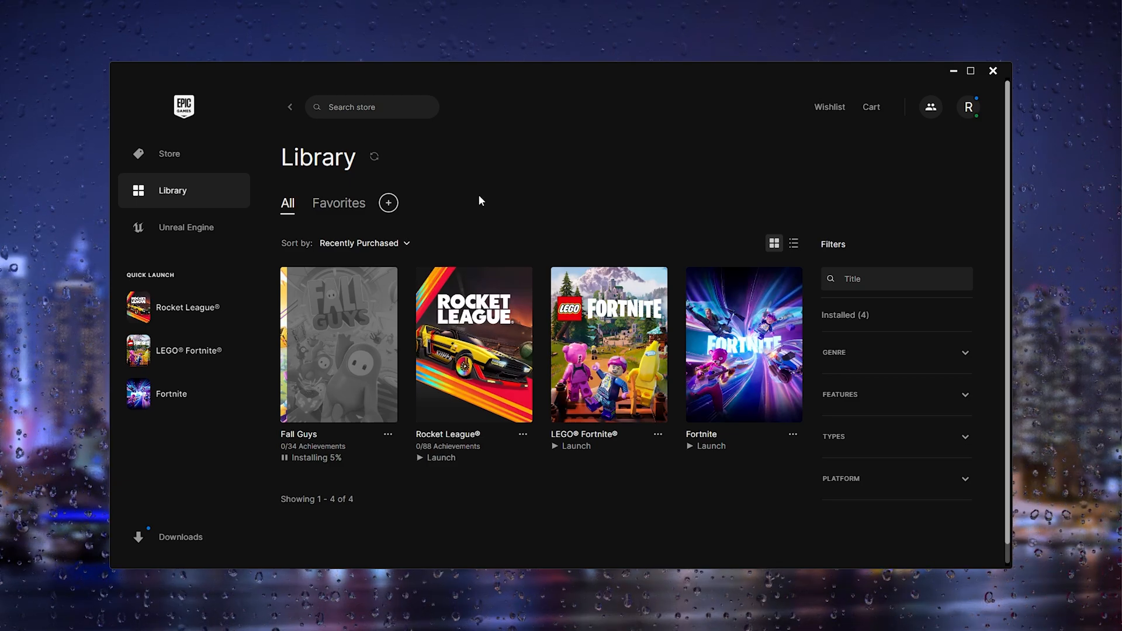
mouse_move(494, 92)
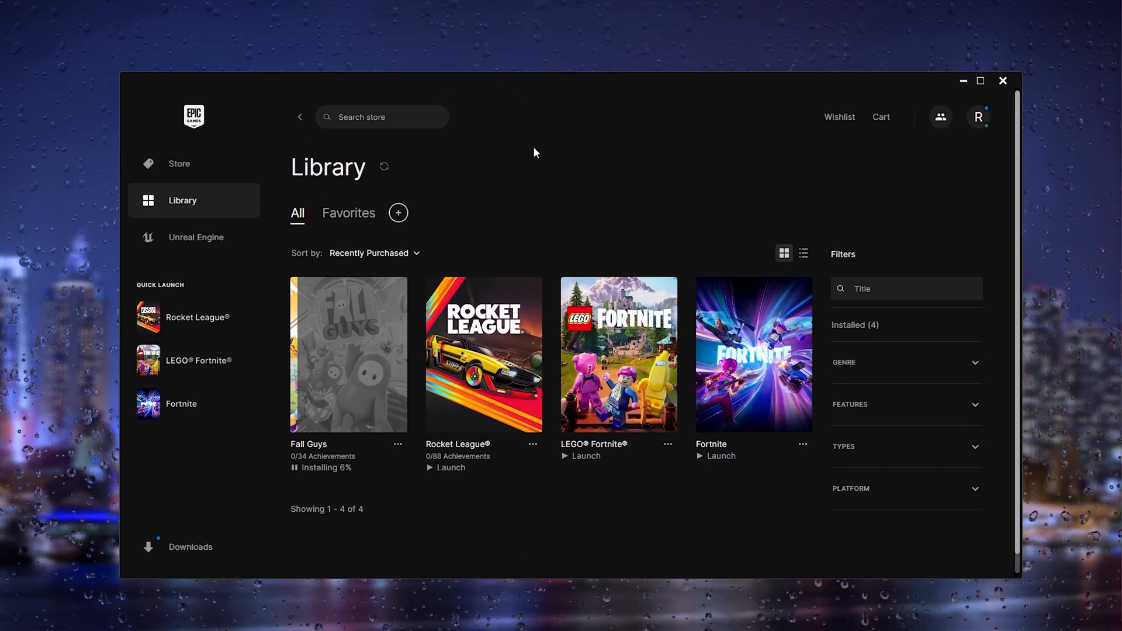
mouse_move(561, 190)
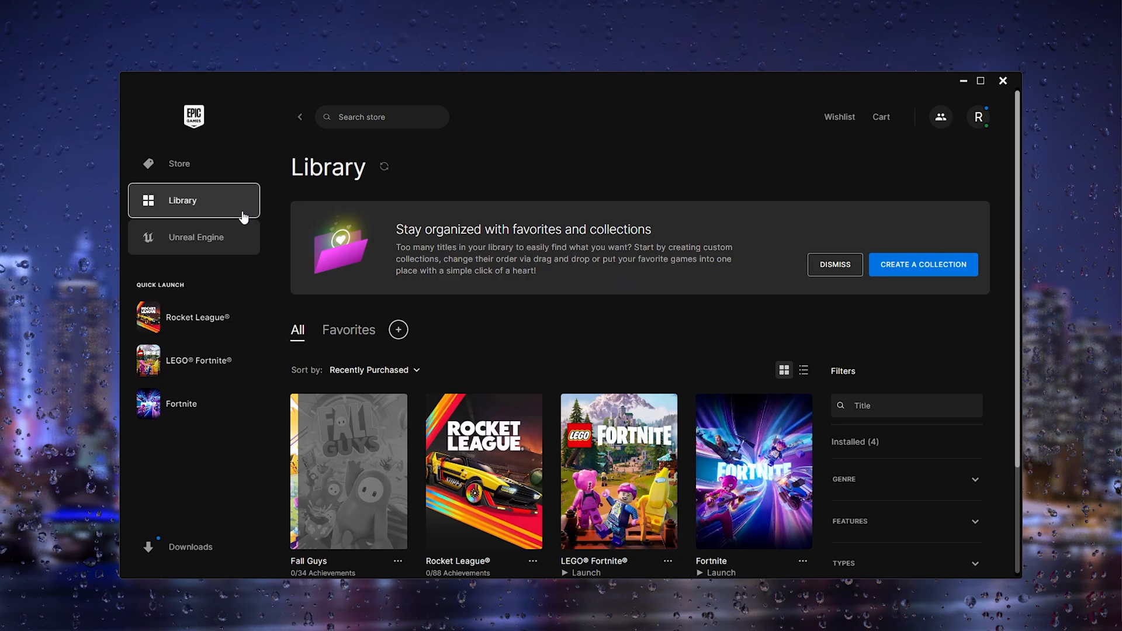
left_click(835, 264)
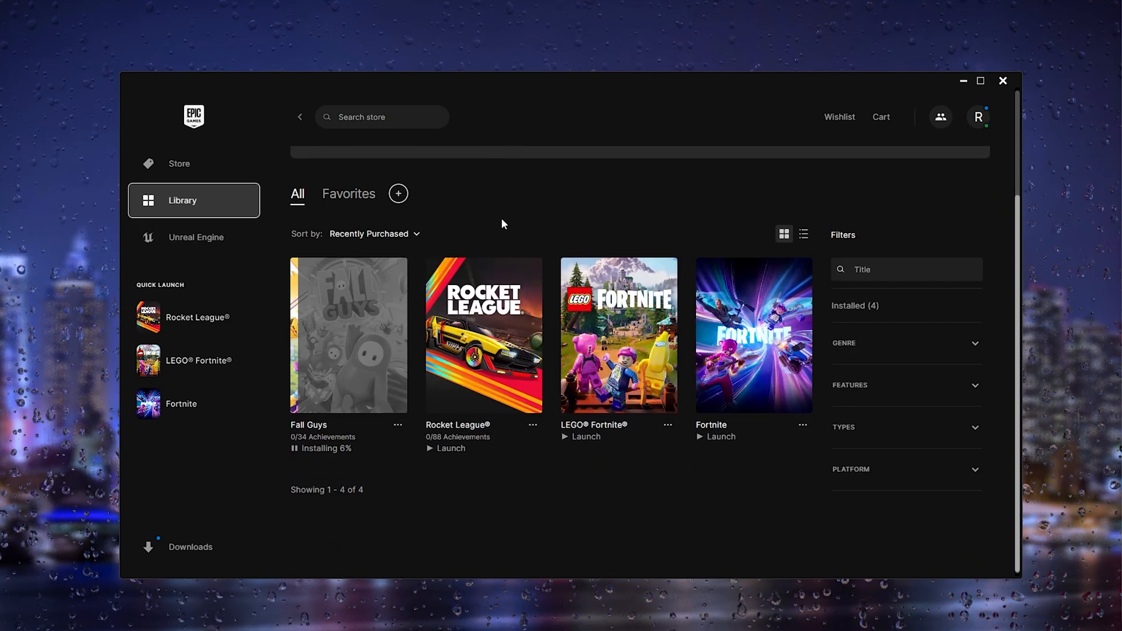
mouse_move(485, 326)
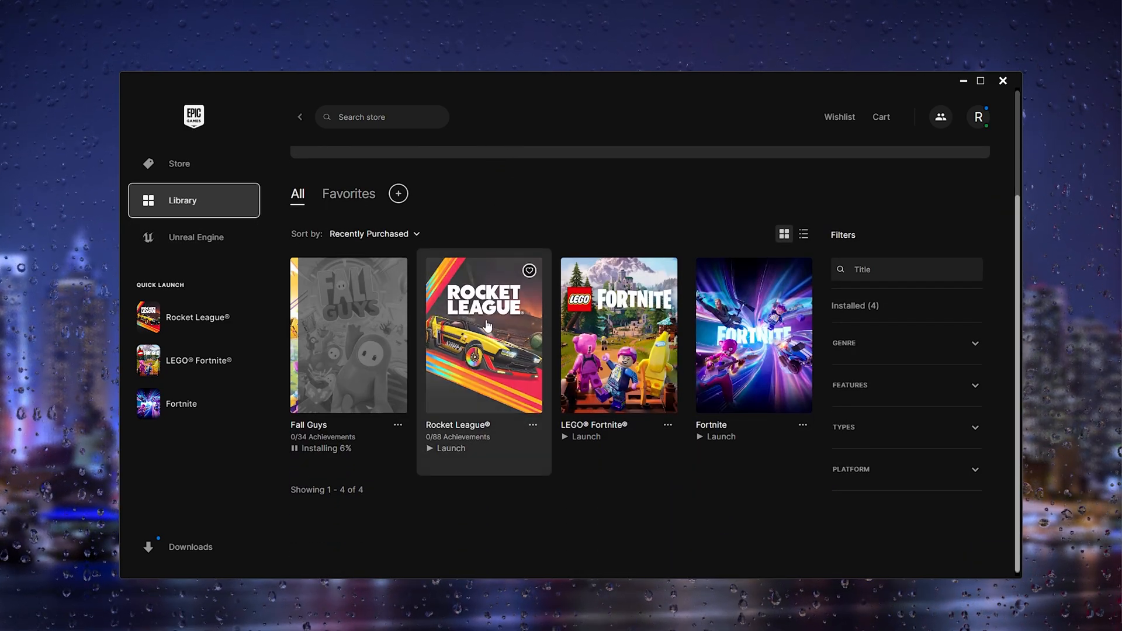
left_click(532, 425)
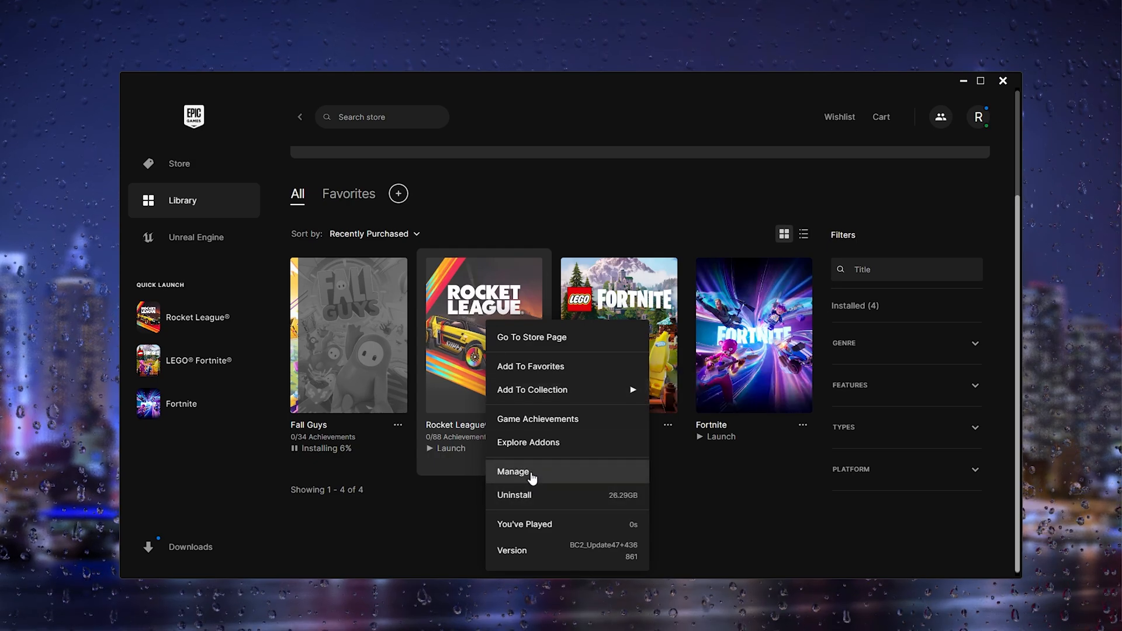
left_click(514, 471)
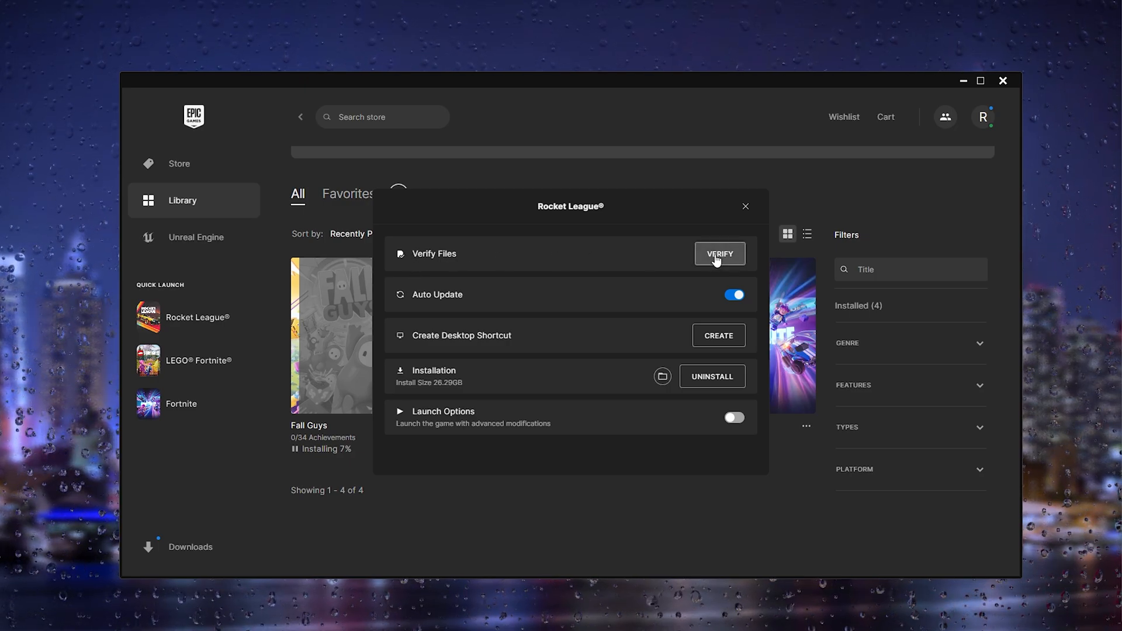
left_click(746, 207)
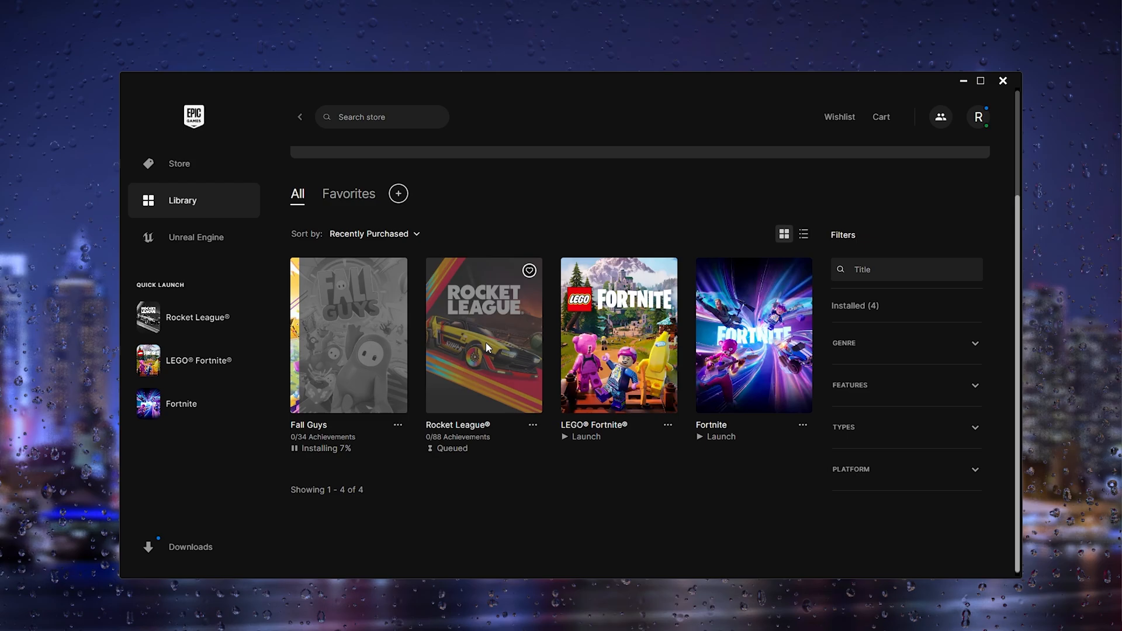
mouse_move(497, 377)
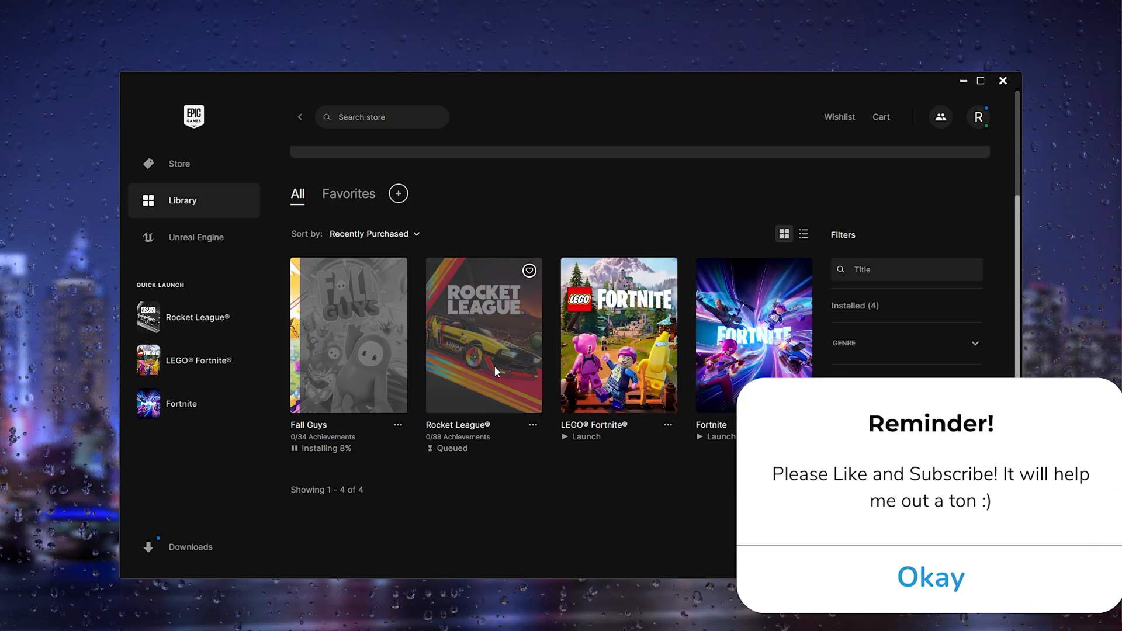
mouse_move(488, 381)
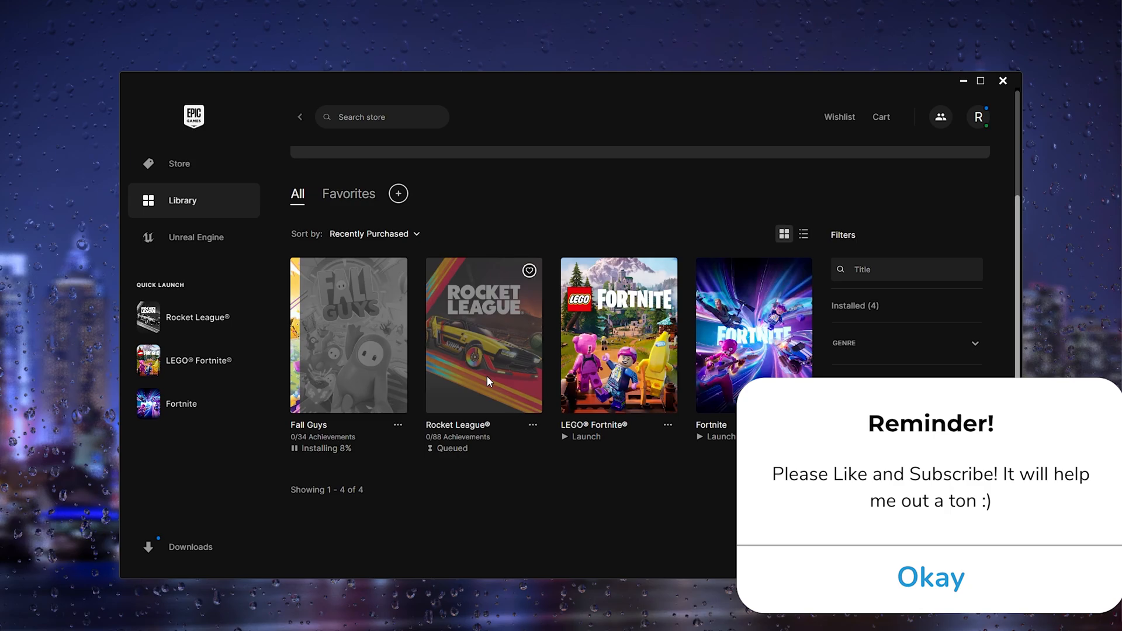
left_click(931, 578)
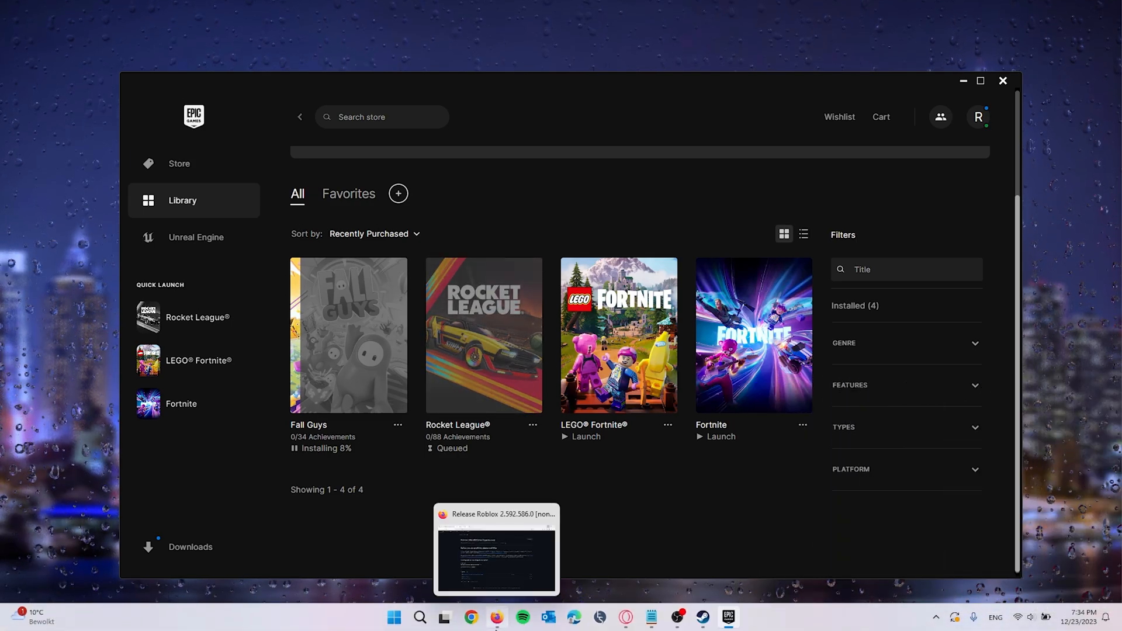
left_click(420, 617)
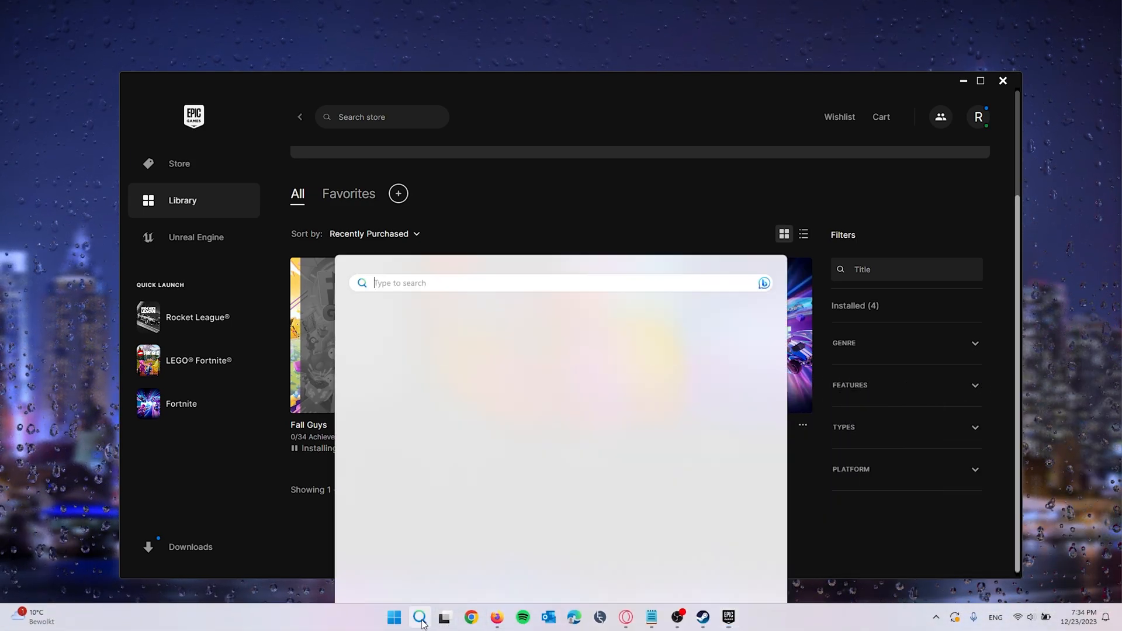
left_click(420, 617)
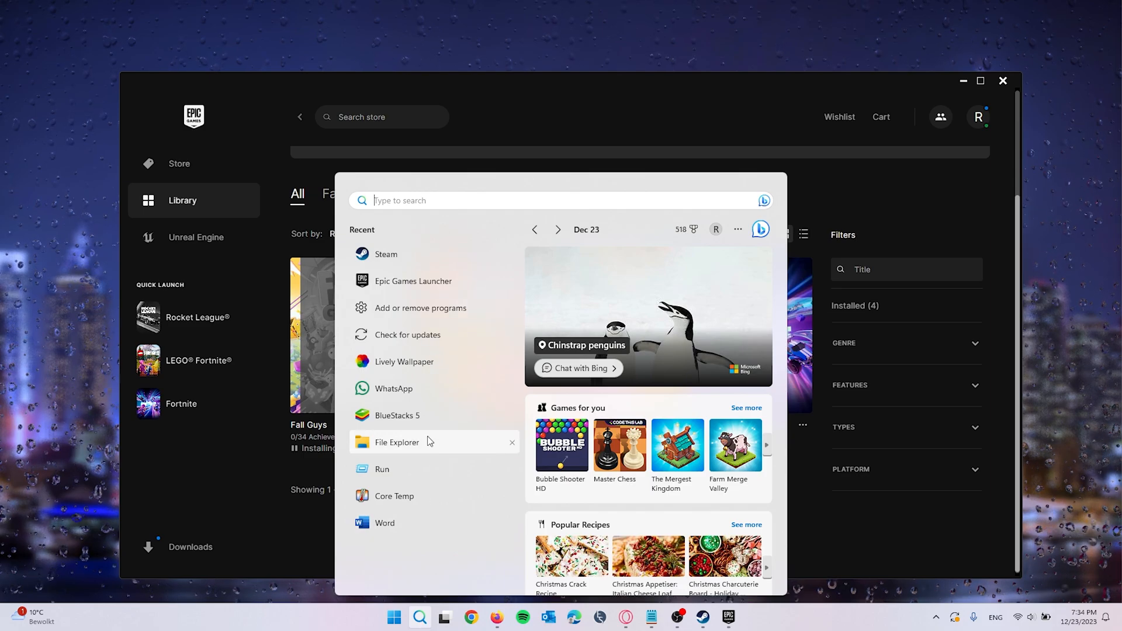
type("File Explorer")
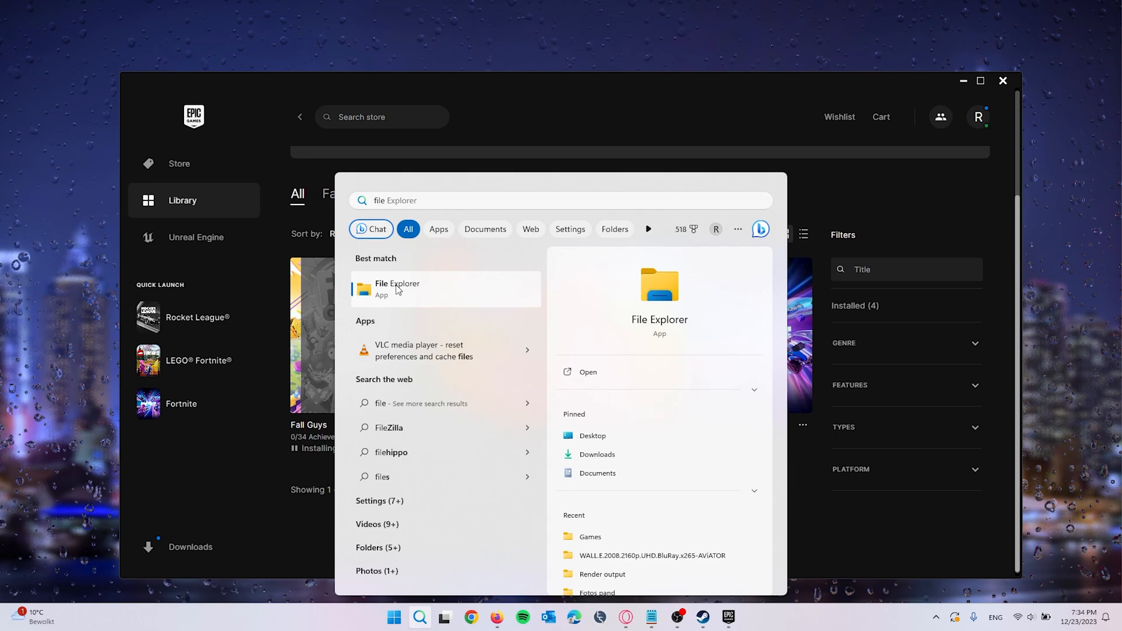
left_click(398, 288)
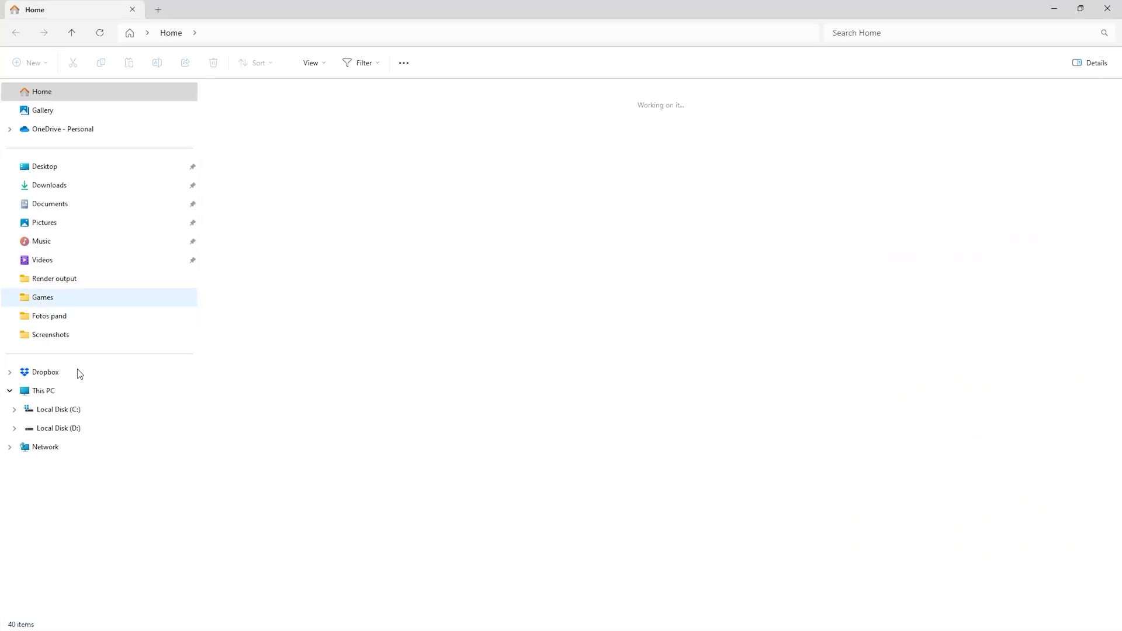
left_click(44, 391)
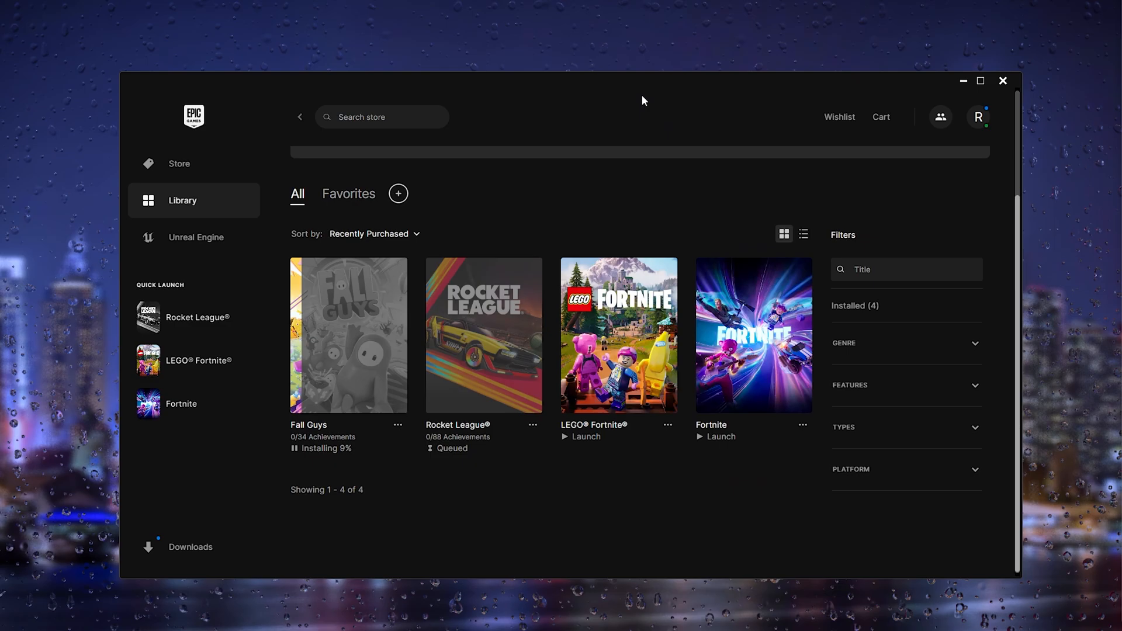
mouse_move(586, 148)
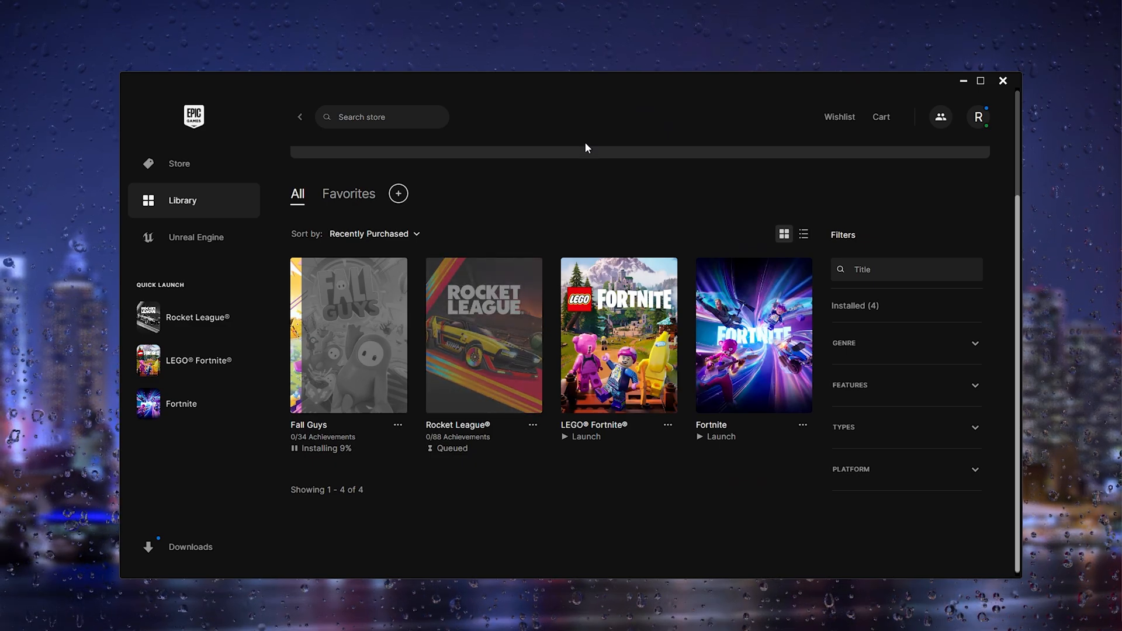
Step: Confirm Auto Update is on for Rocket League, then close its management options
right_click(483, 335)
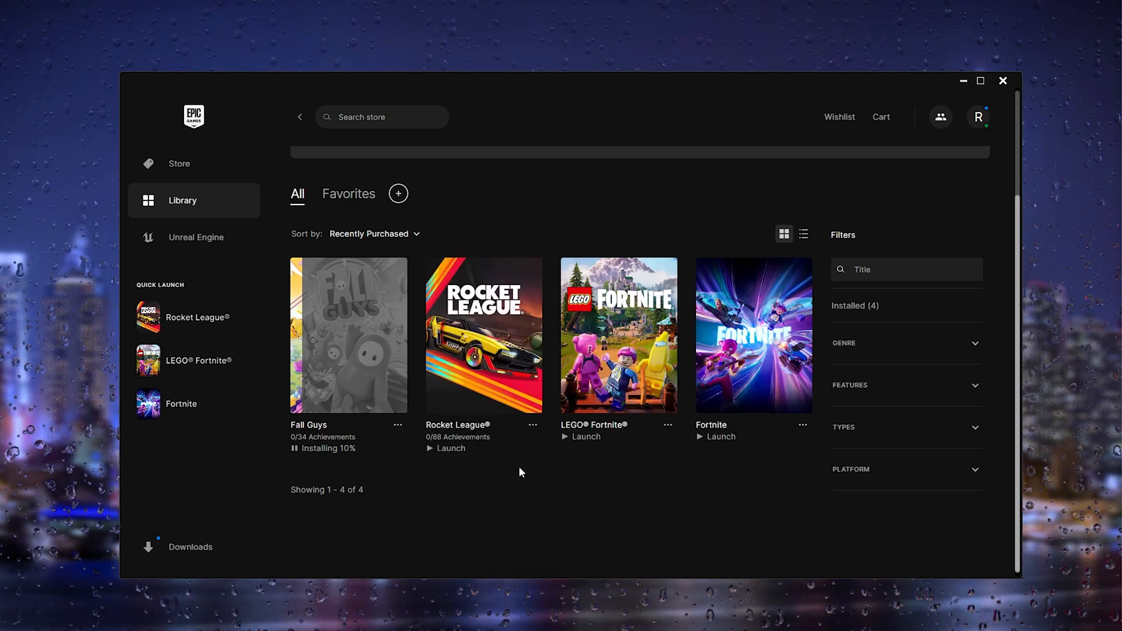
left_click(532, 425)
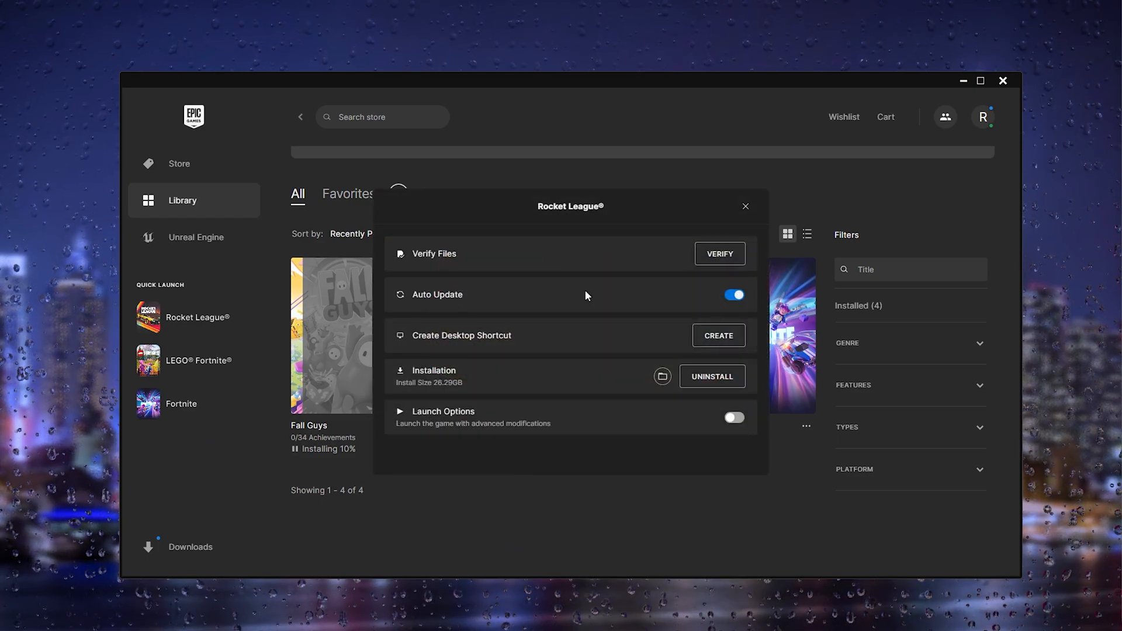
mouse_move(738, 297)
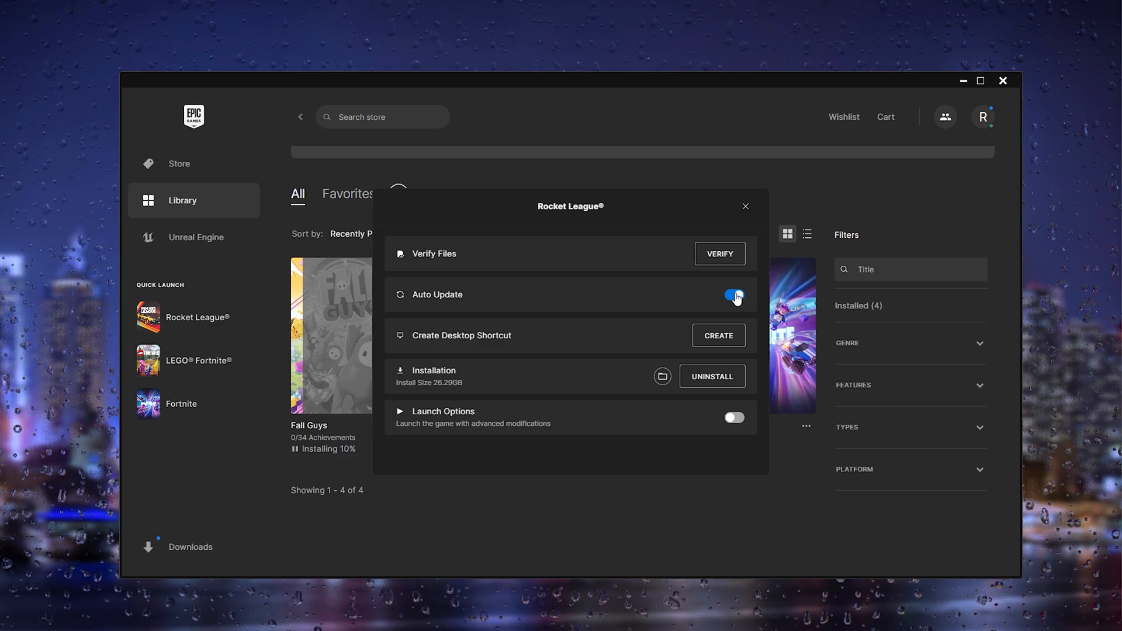
left_click(745, 207)
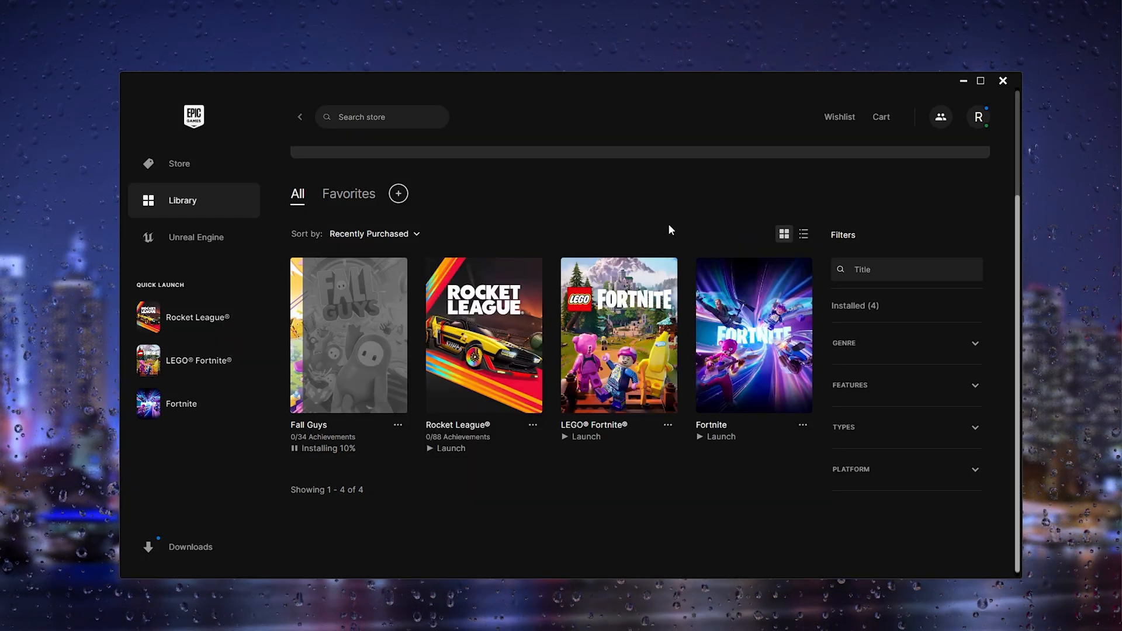
mouse_move(632, 226)
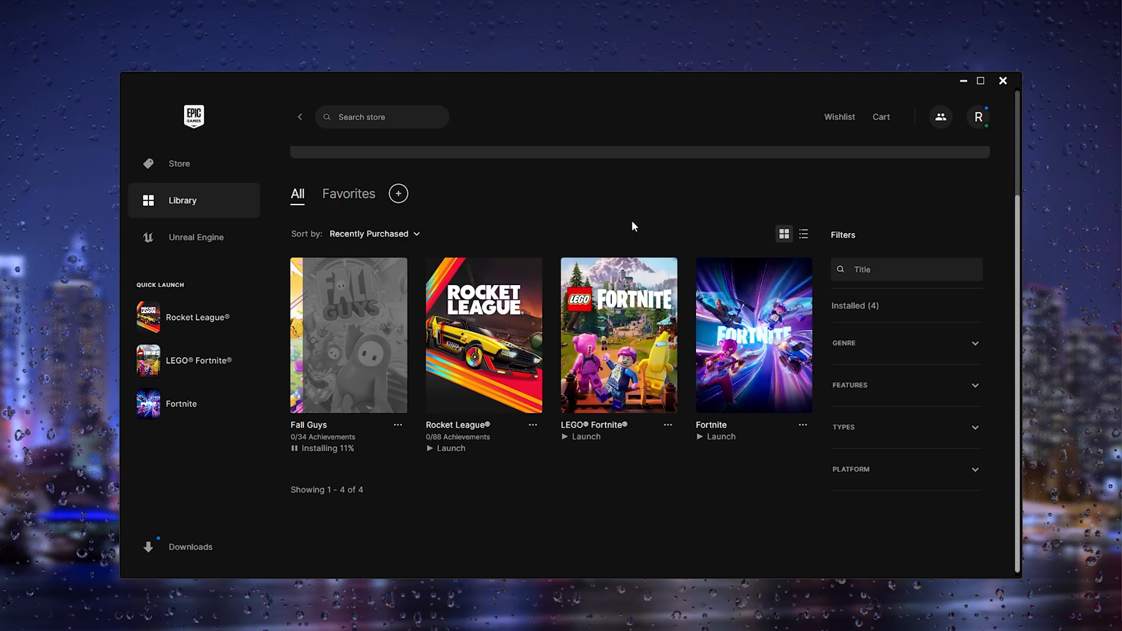
mouse_move(560, 239)
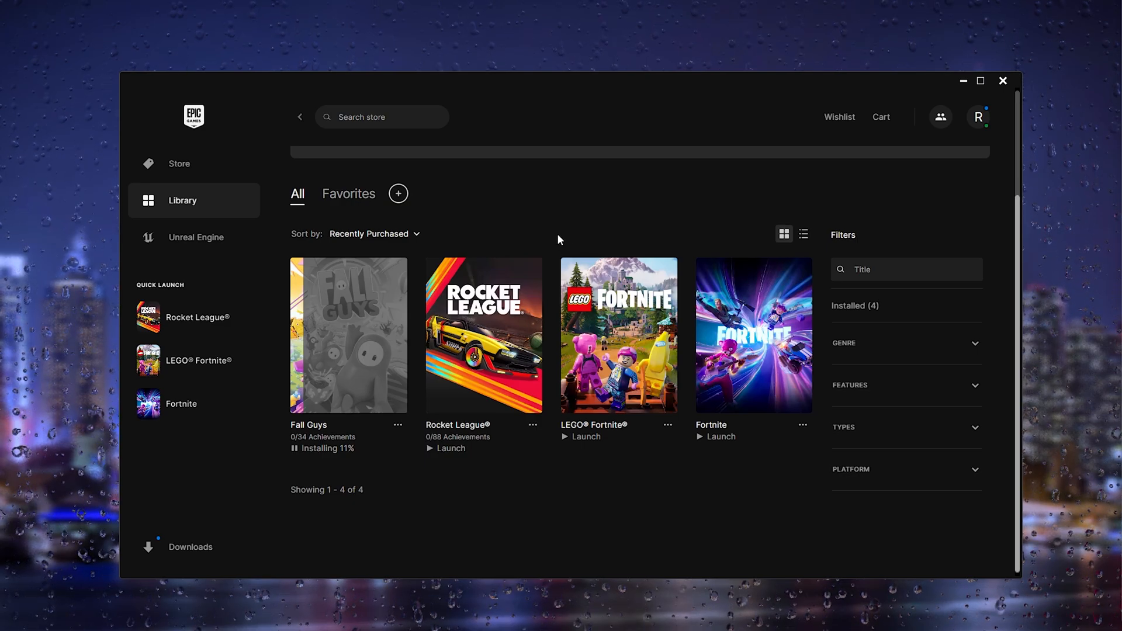
mouse_move(526, 264)
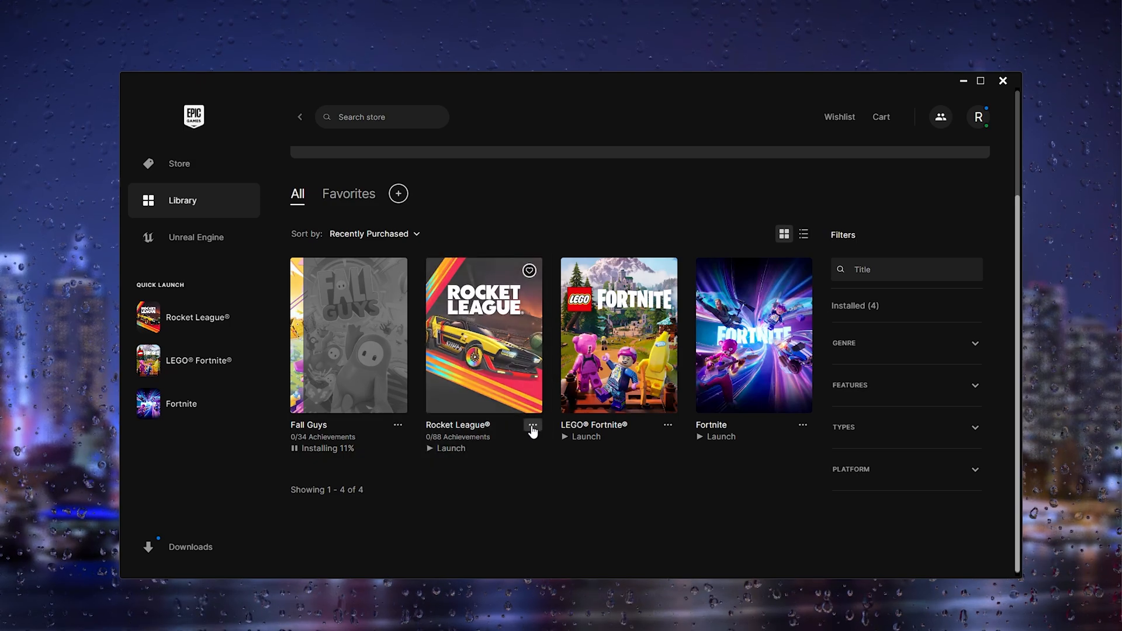
Step: Uninstall Rocket League from its library tile's options menu
left_click(533, 425)
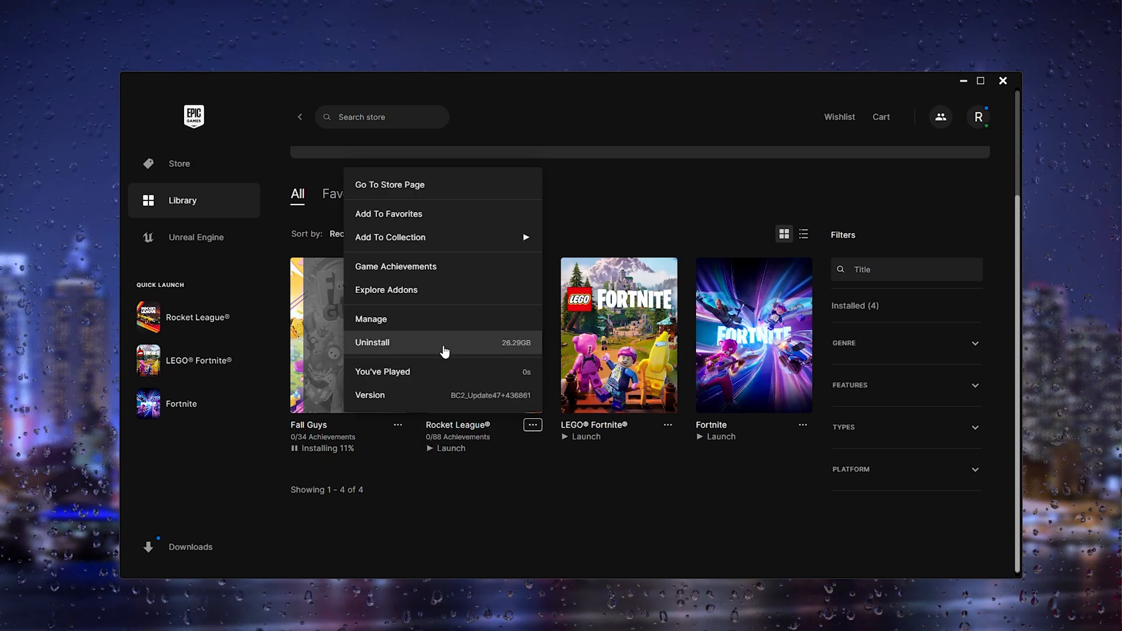
left_click(373, 342)
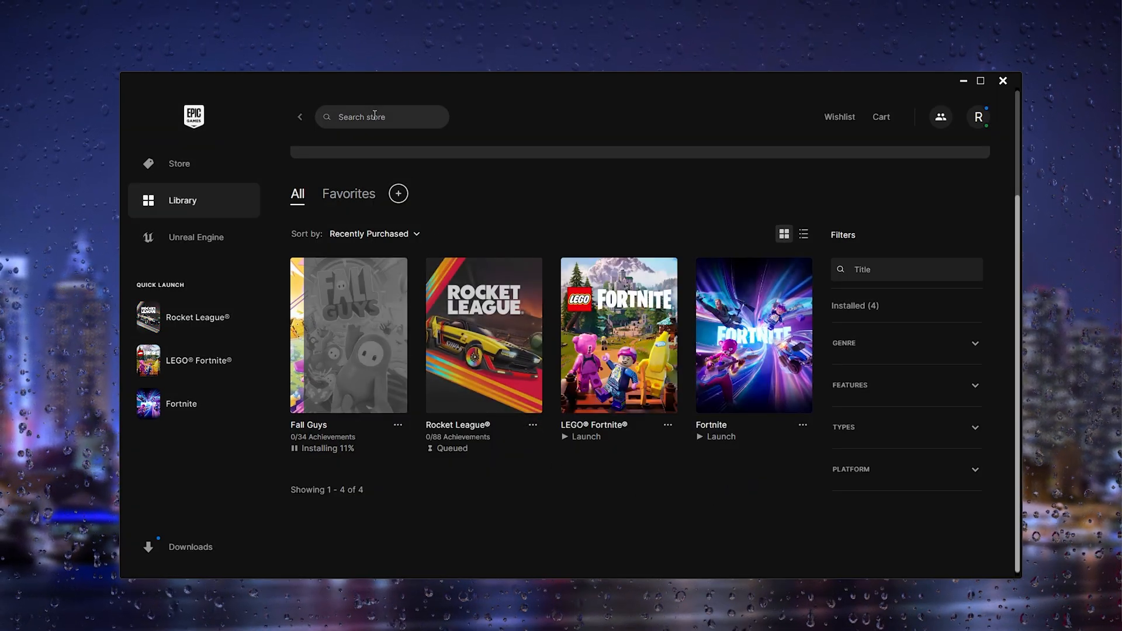
Step: Search the store for 'rocket' and open Rocket League's store page past the rating notice
type("rocket")
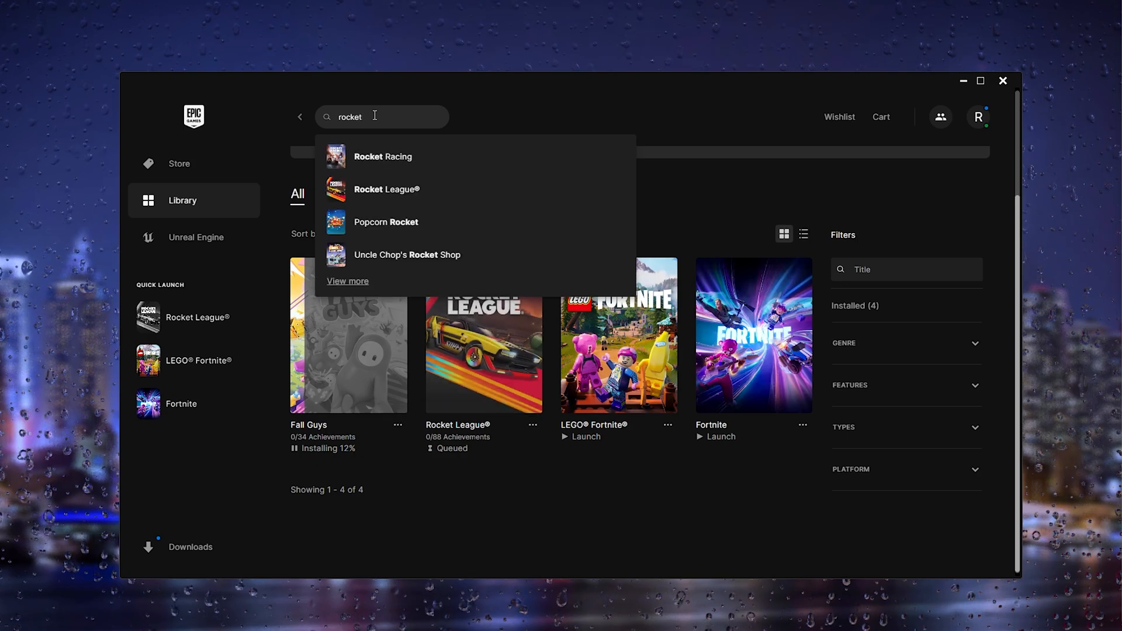
left_click(179, 163)
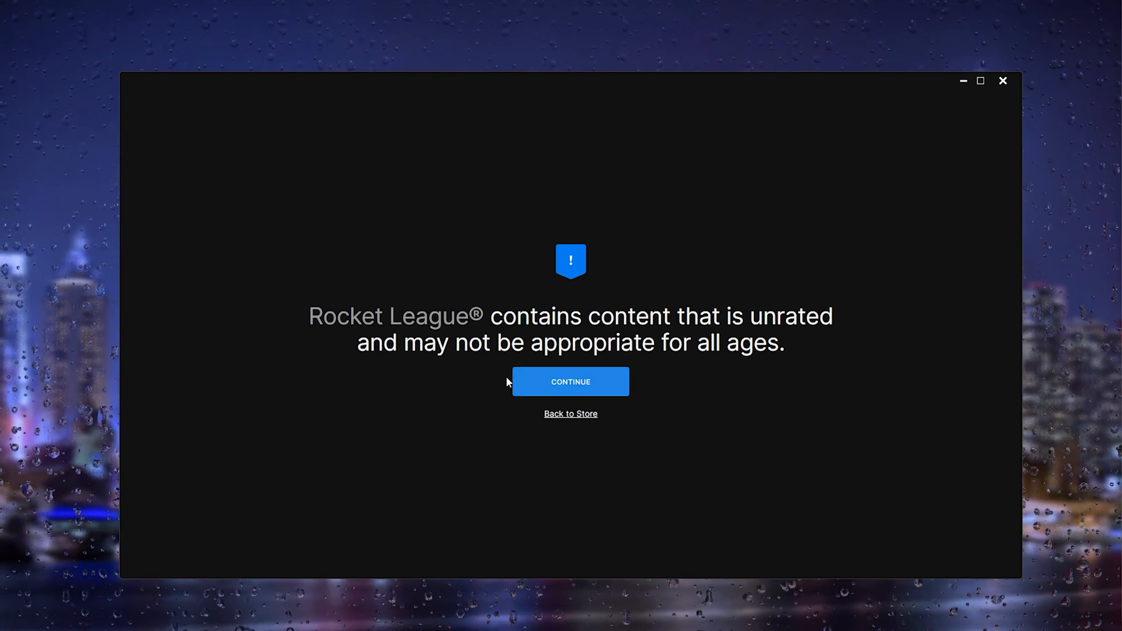
left_click(571, 382)
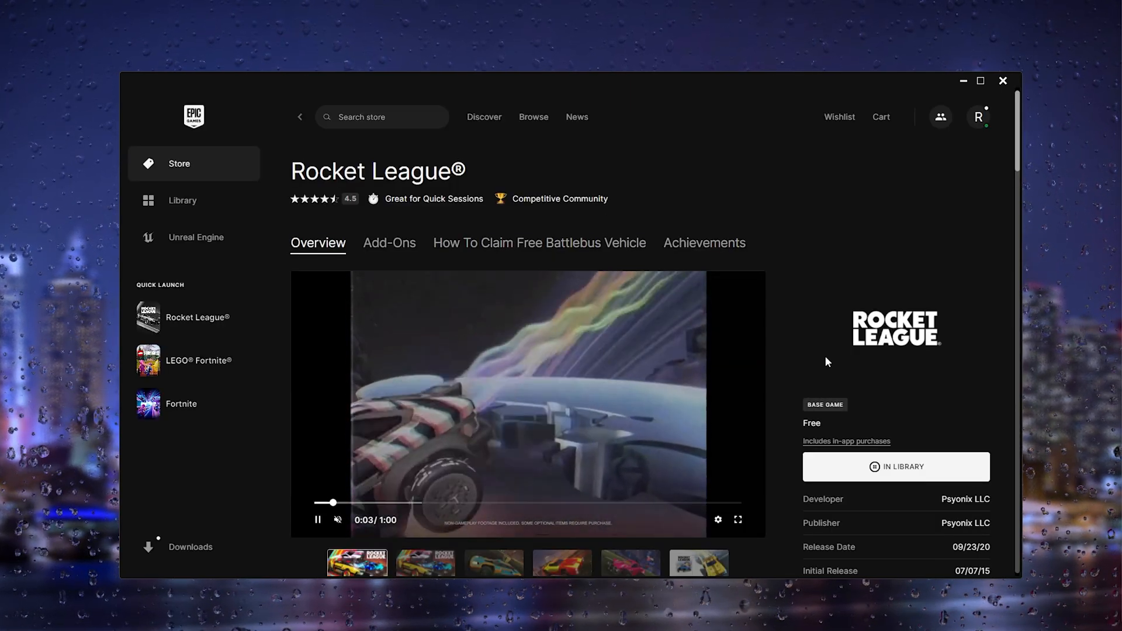
scroll("down", 3)
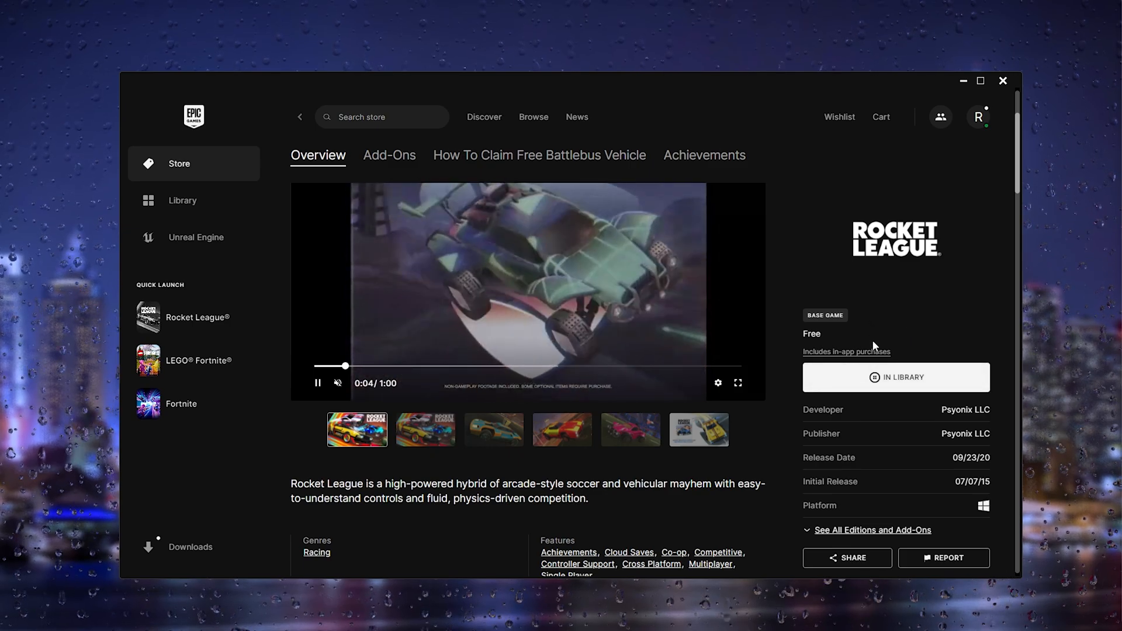